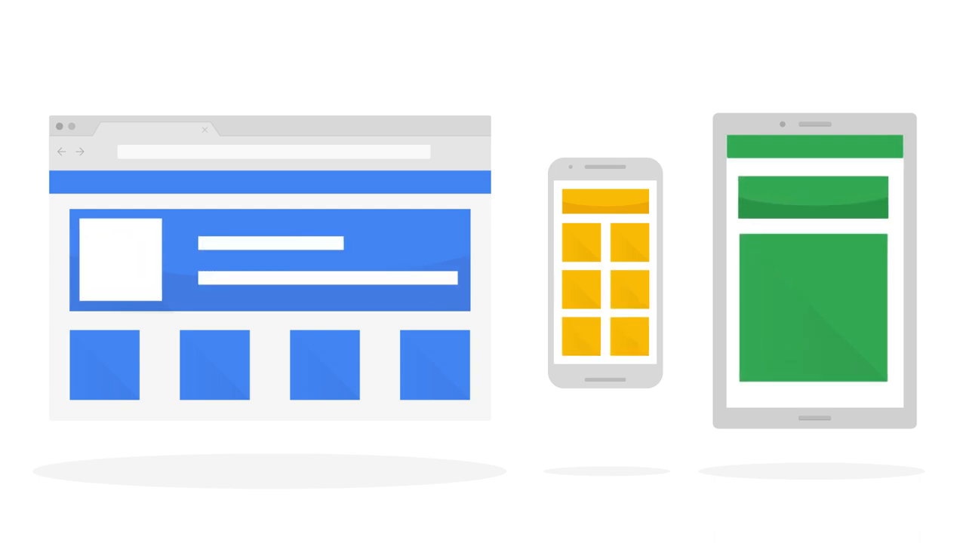
scroll(down, 3)
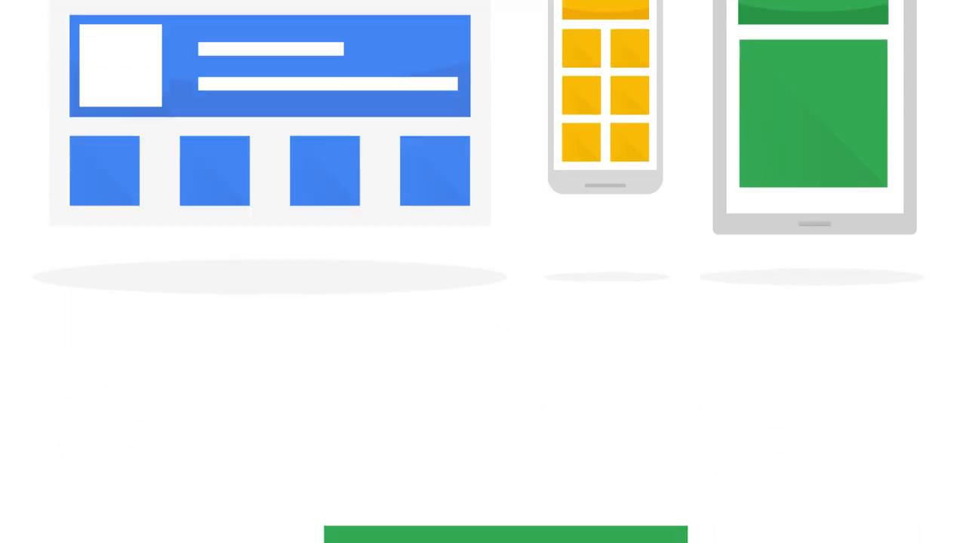